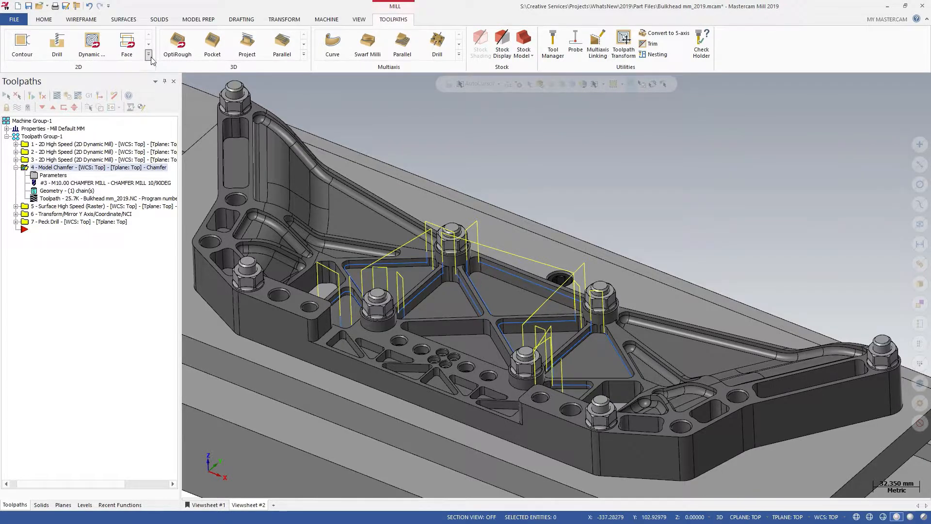
Step: Expand the 2D toolpath gallery to reveal Model Chamfer among the milling and hole-making types
click(148, 54)
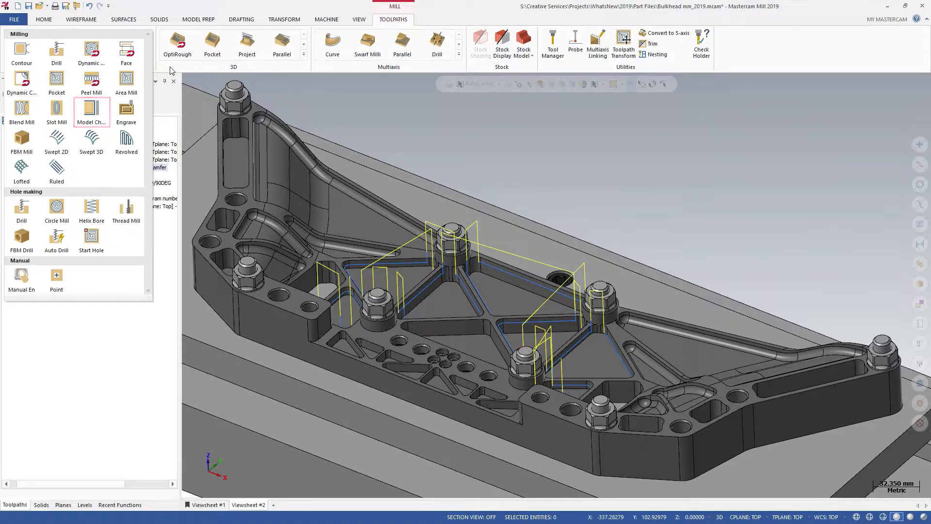
Step: Open Chain Manager for Model Chamfer and highlight Solid Chain 1 on the bulkhead pocket edges
click(91, 110)
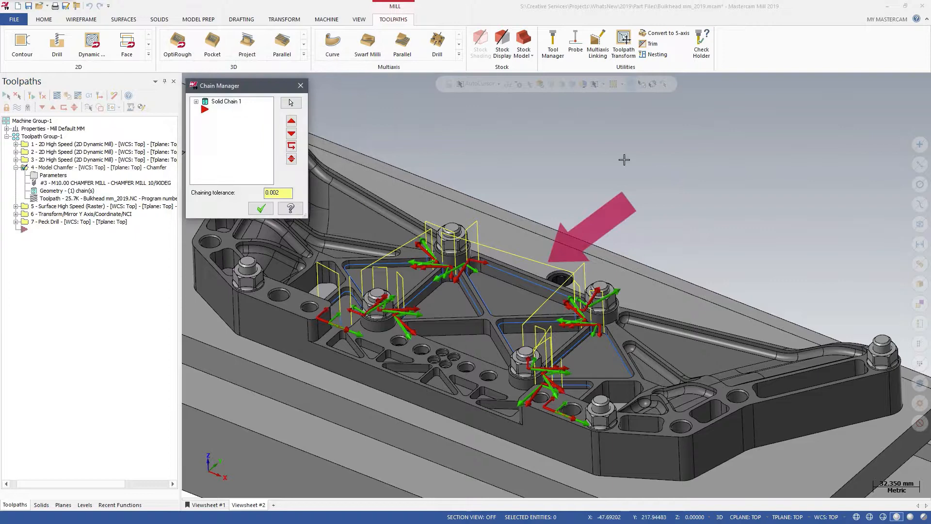
click(232, 101)
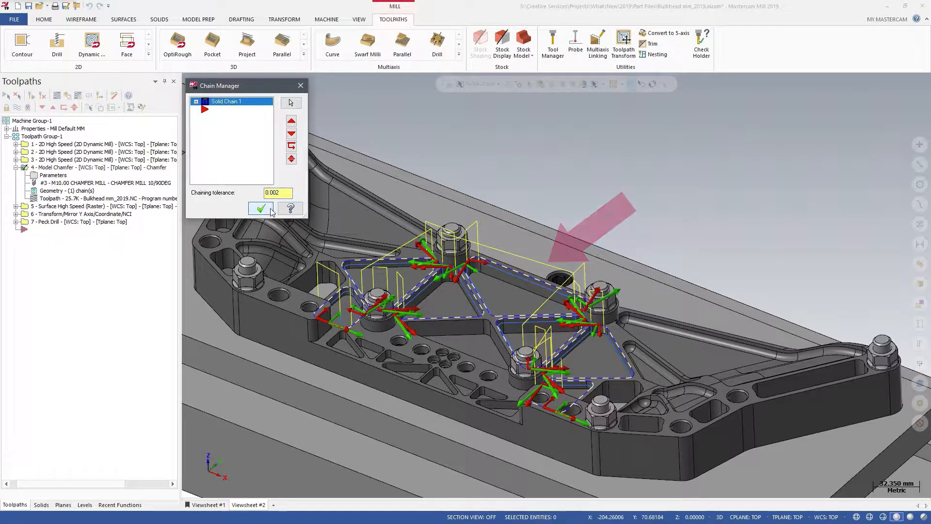
Step: Confirm the chain selection, returning to Model Chamfer parameters with one chain and one solid
click(261, 209)
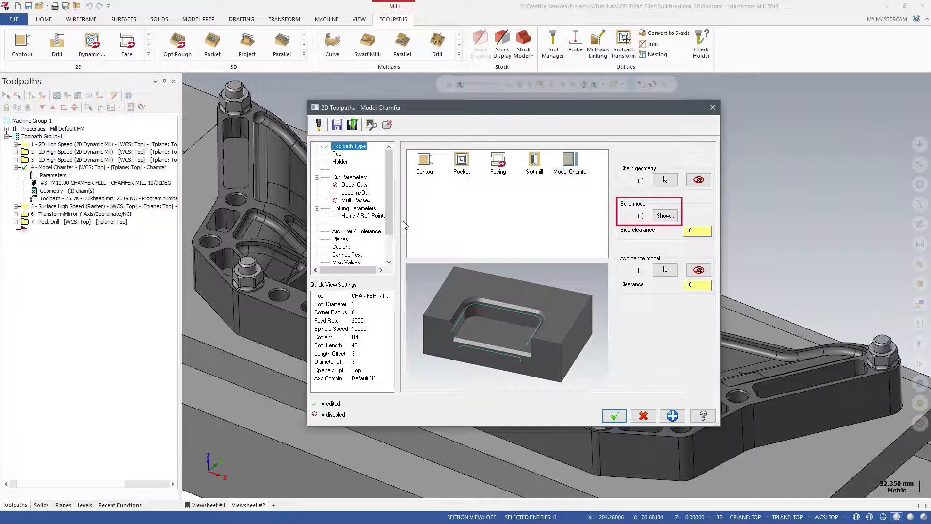
mouse_move(622, 252)
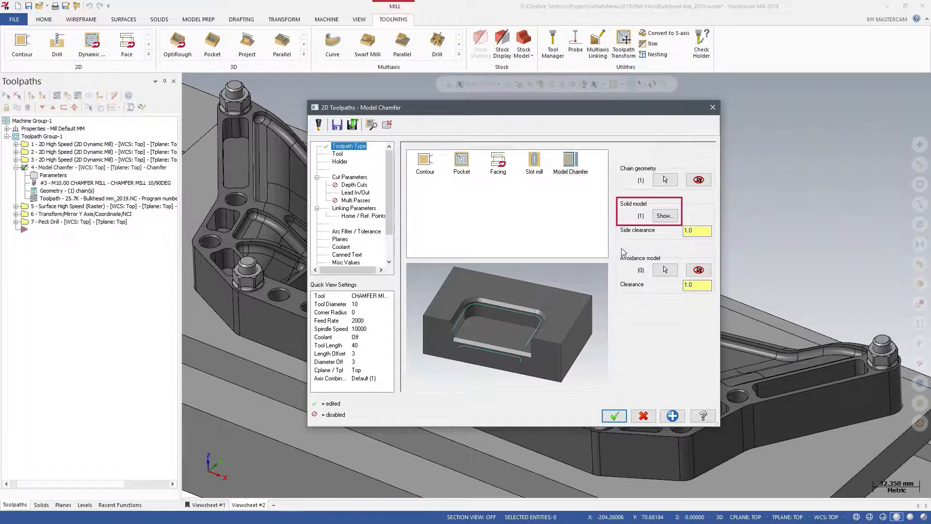
click(664, 216)
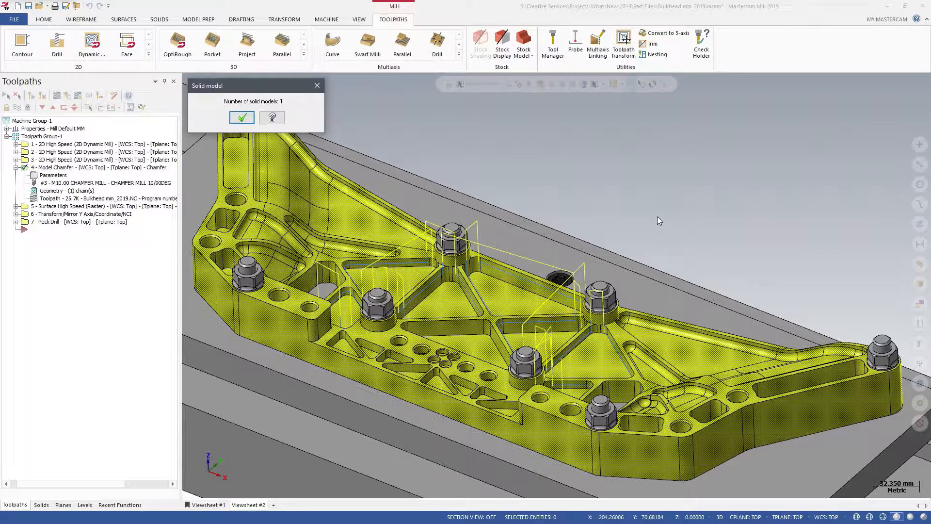
mouse_move(368, 161)
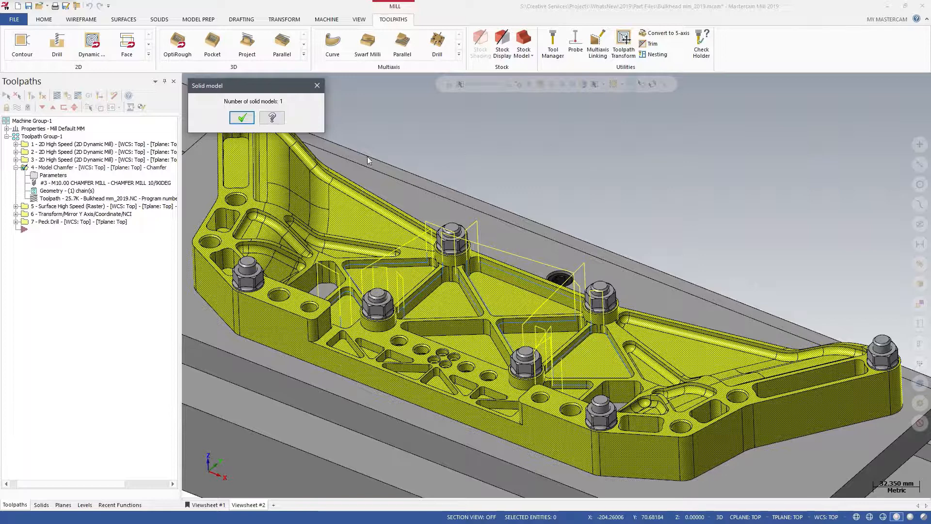
click(241, 117)
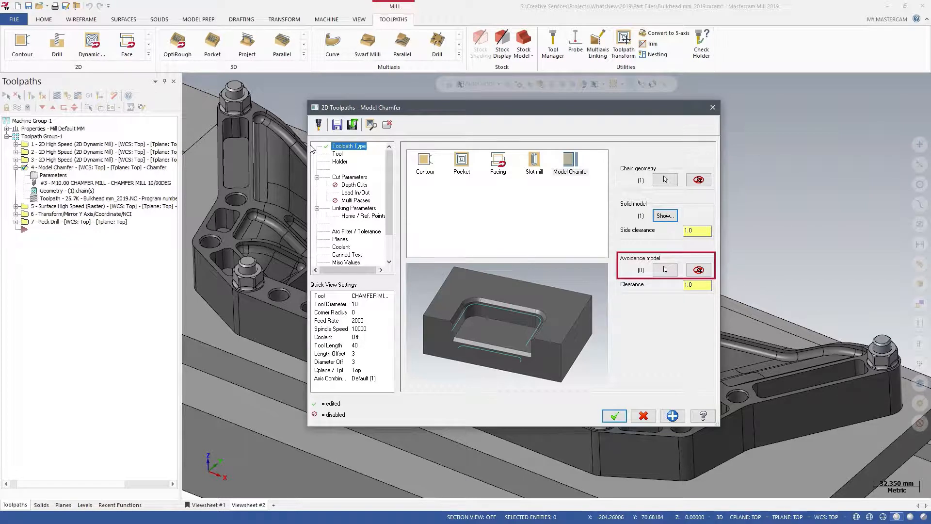
Step: Check the CHAMFER MILL 10/90DEG tool, then view chamfer width 1.0 and bottom offset 1.5
click(696, 285)
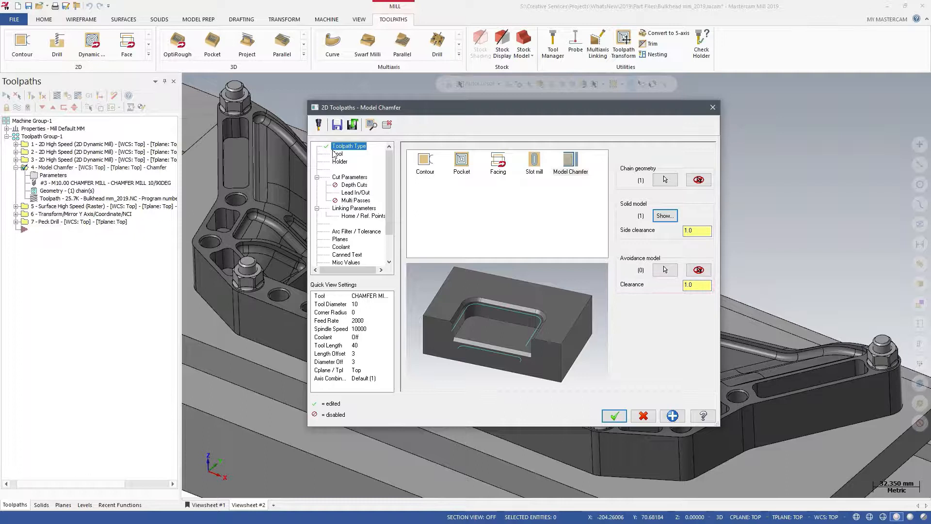
click(338, 154)
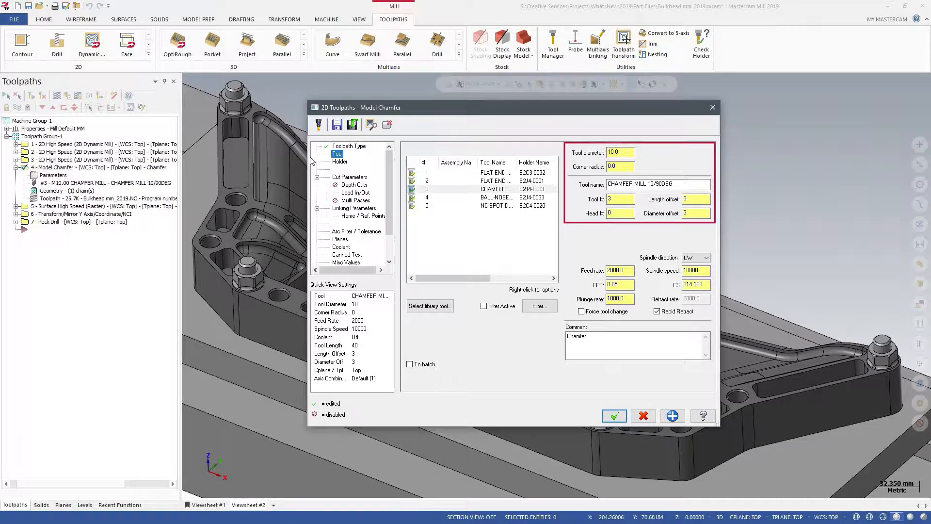
click(350, 176)
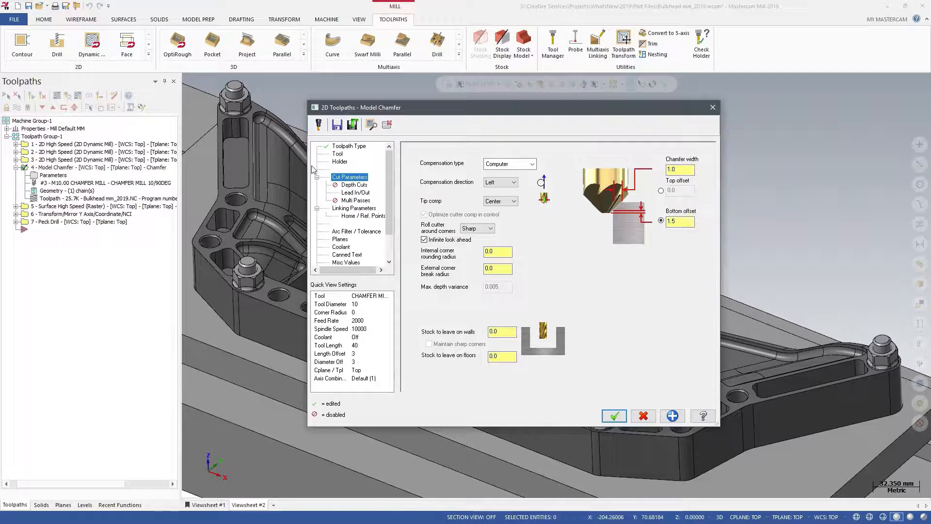
Step: Accept the Model Chamfer settings and backplot the chamfer mill along the bulkhead pocket edges
click(680, 169)
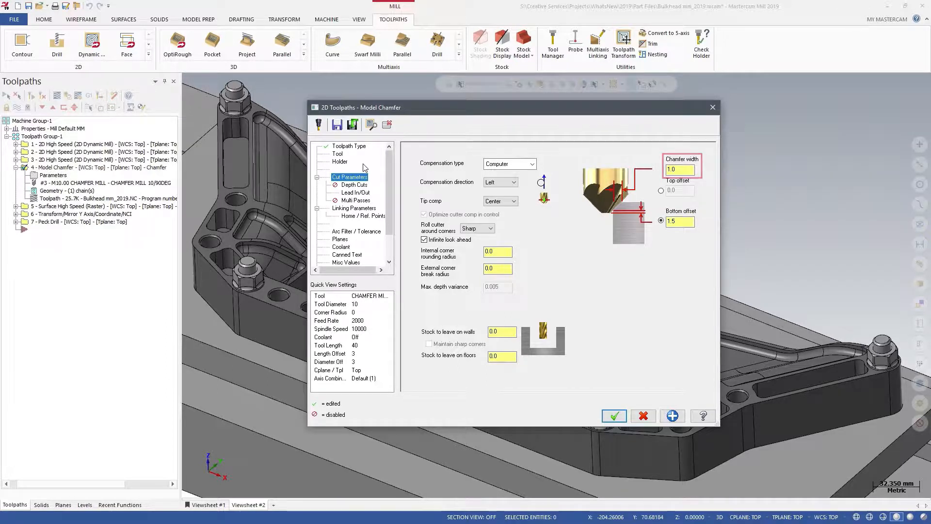
click(662, 190)
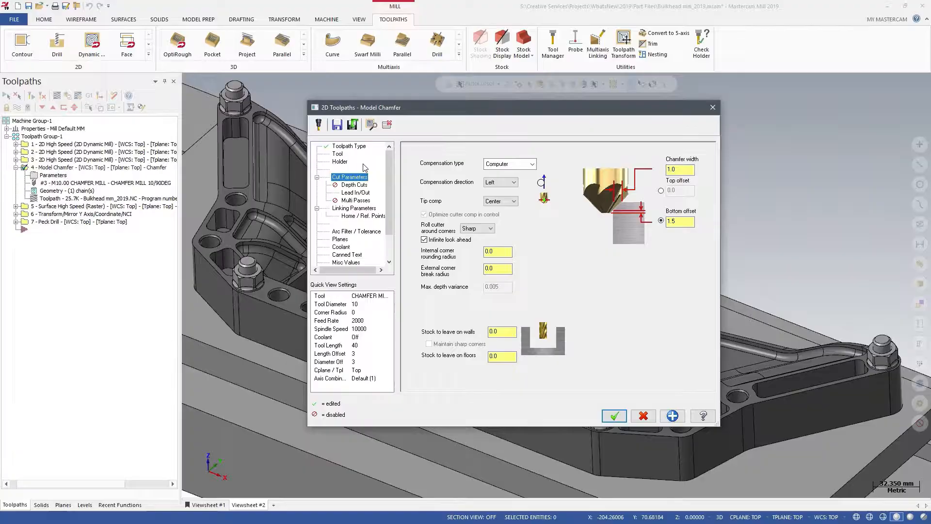
click(614, 415)
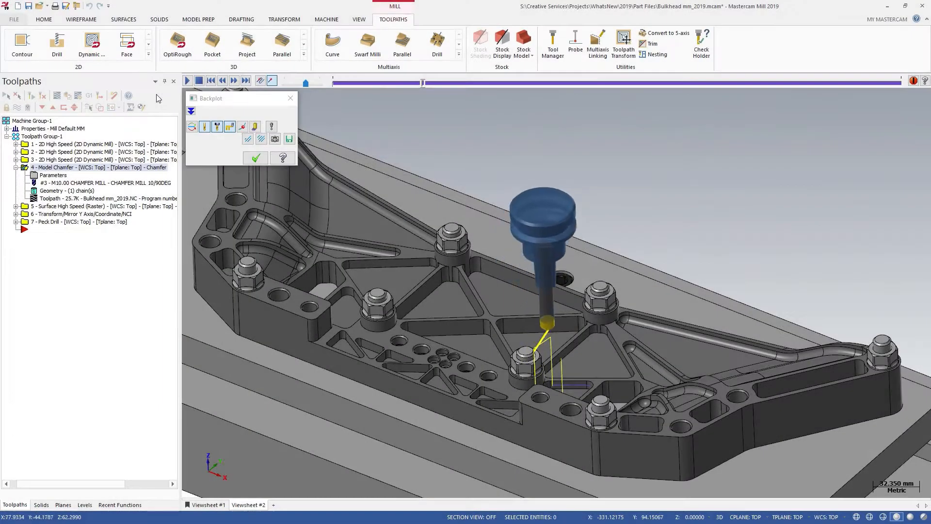